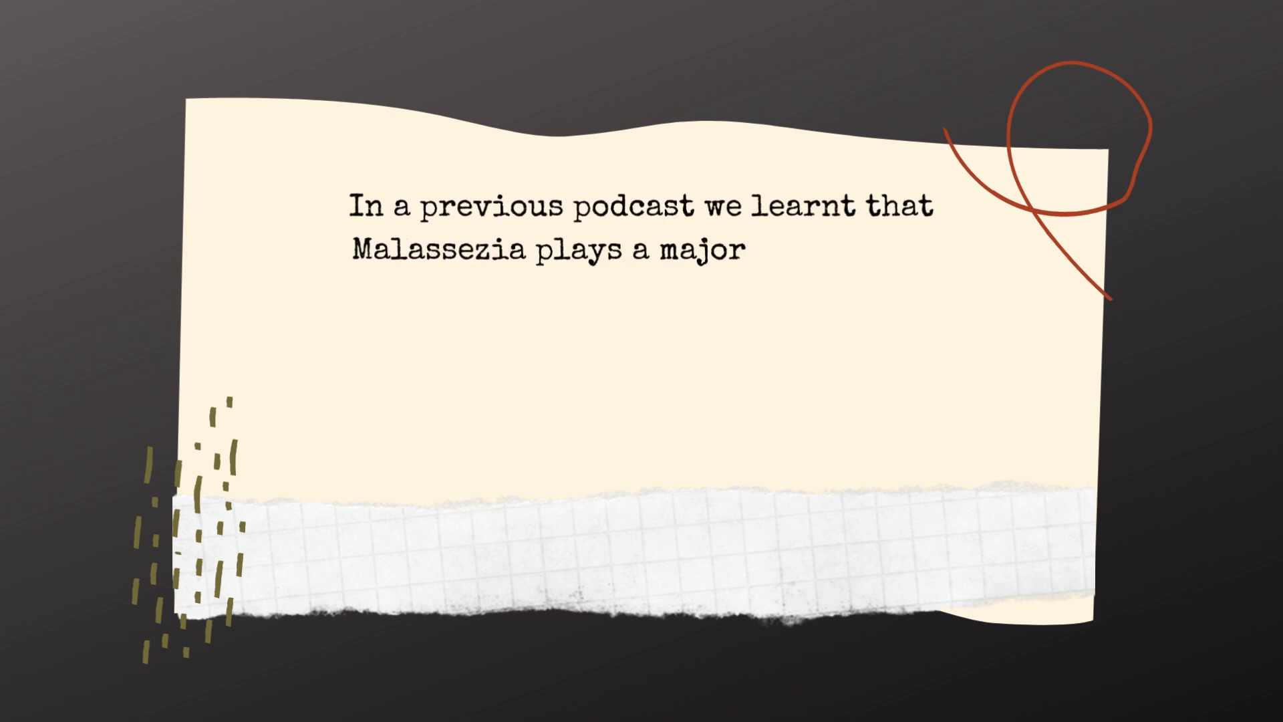
pyautogui.write('role in seb derm but is part of')
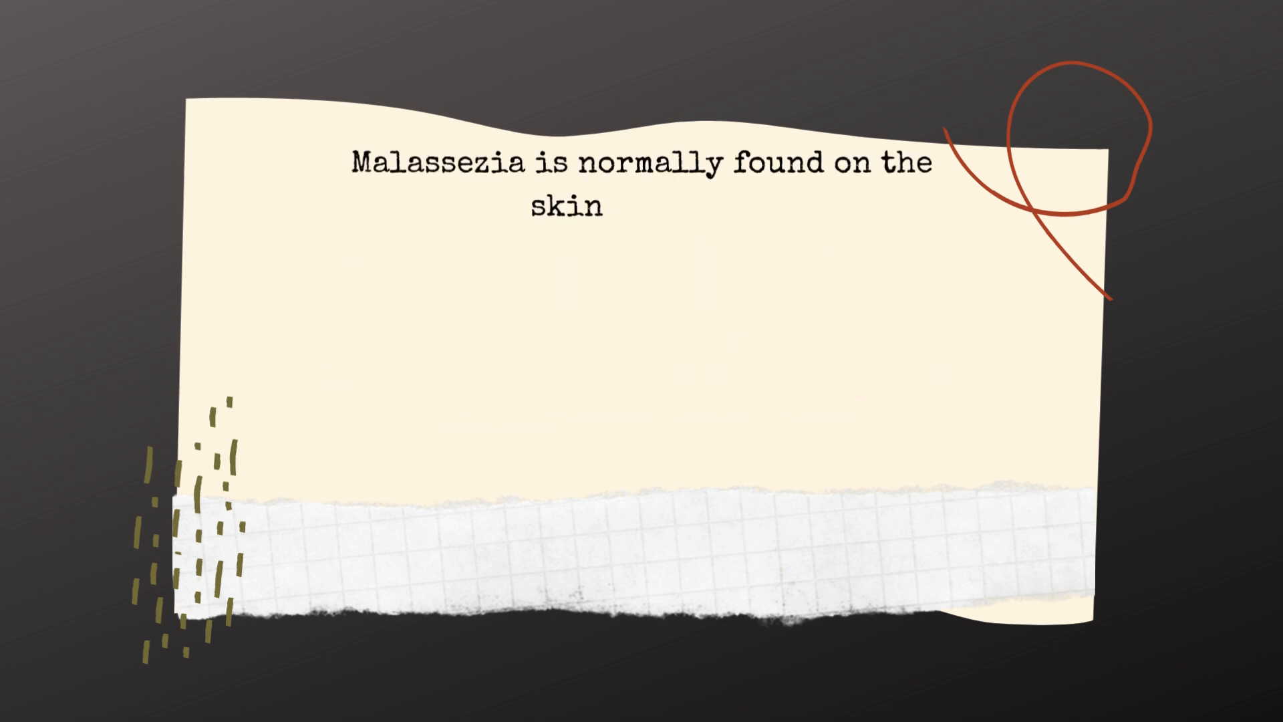
pyautogui.write('surface. However, when the skin’s natural balance is disrupted')
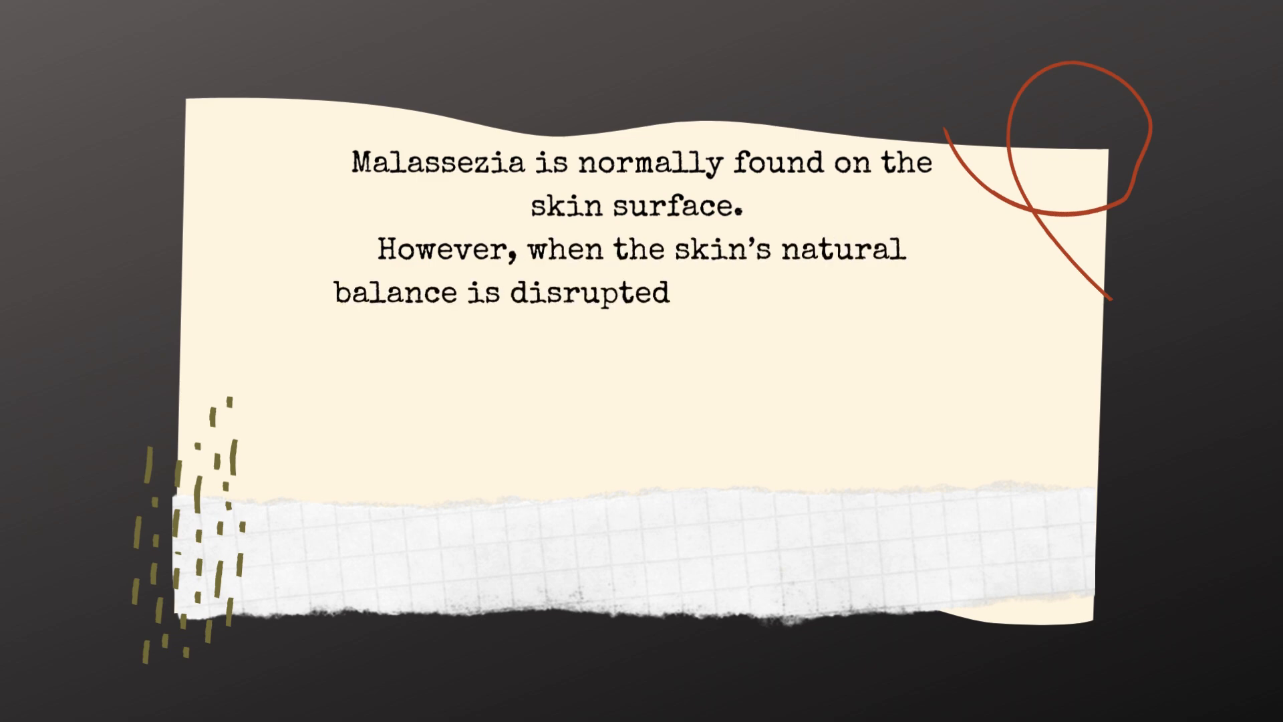
pyautogui.write(', these yeasts can overgrow and i')
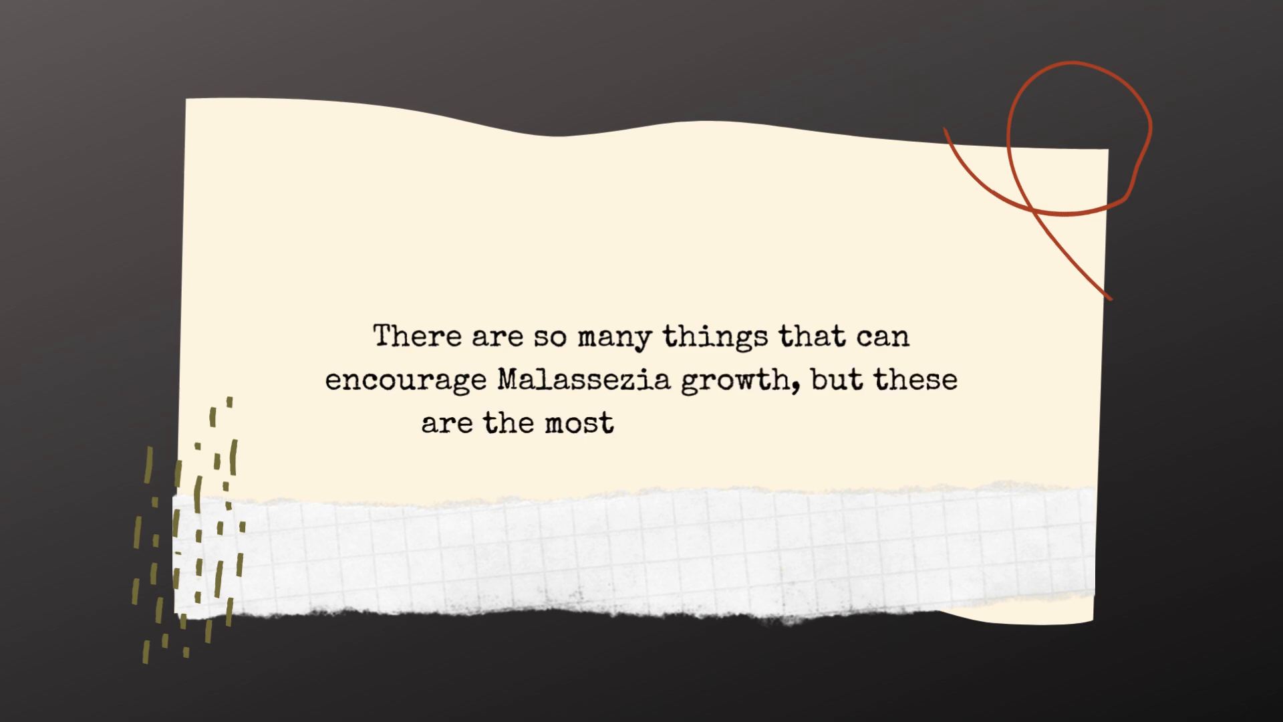
pyautogui.write('common causes.')
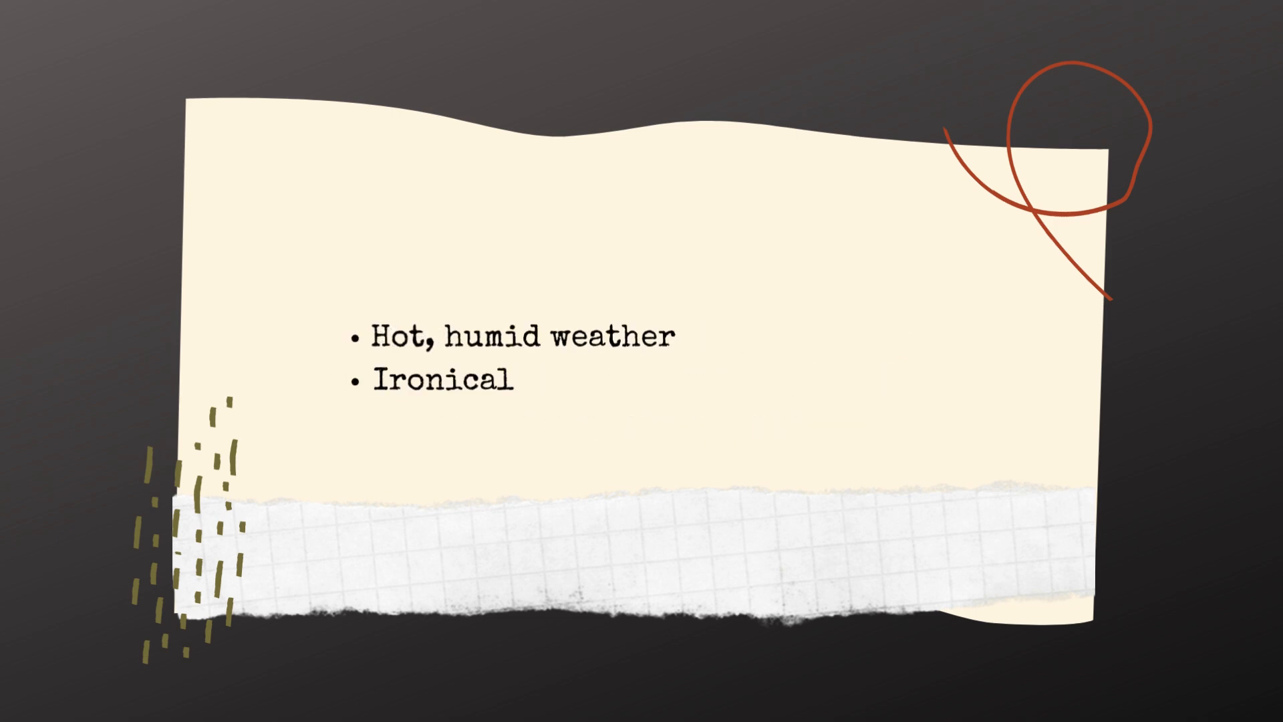
pyautogui.write('ly, dry cold weather as wel')
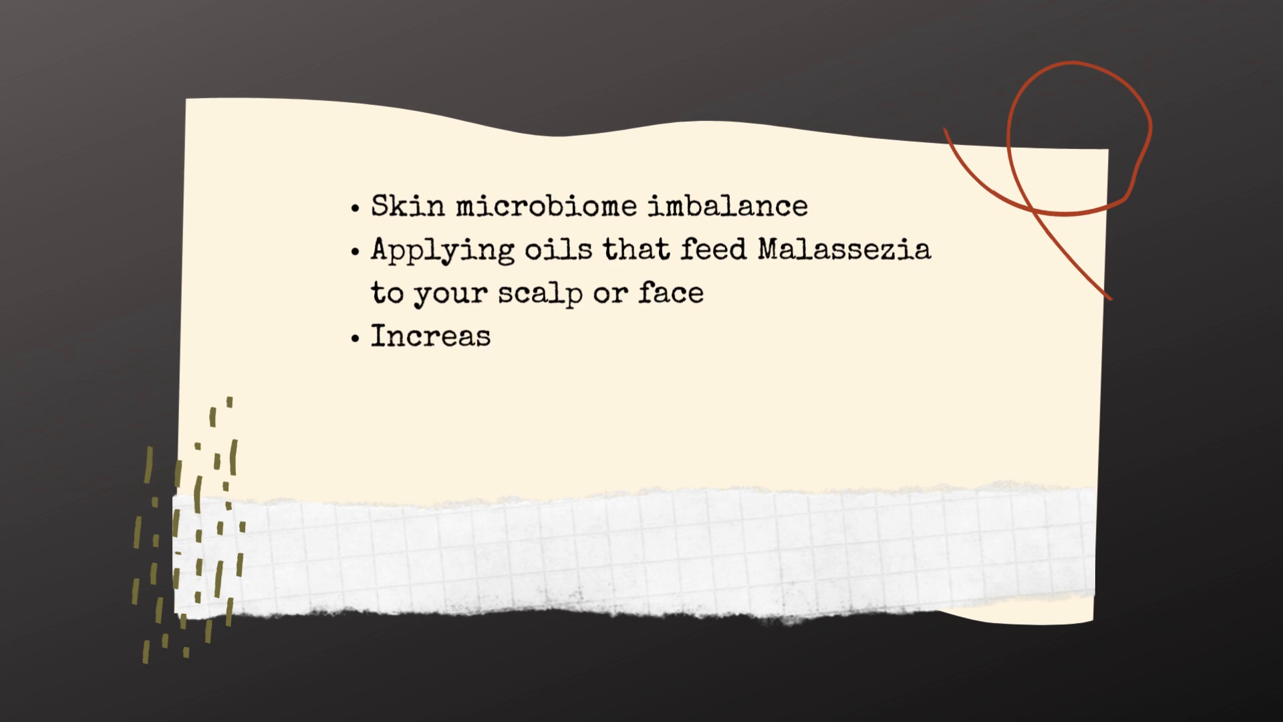
pyautogui.write('ed sebum production, e.g puberty')
pyautogui.write('Stress, depre')
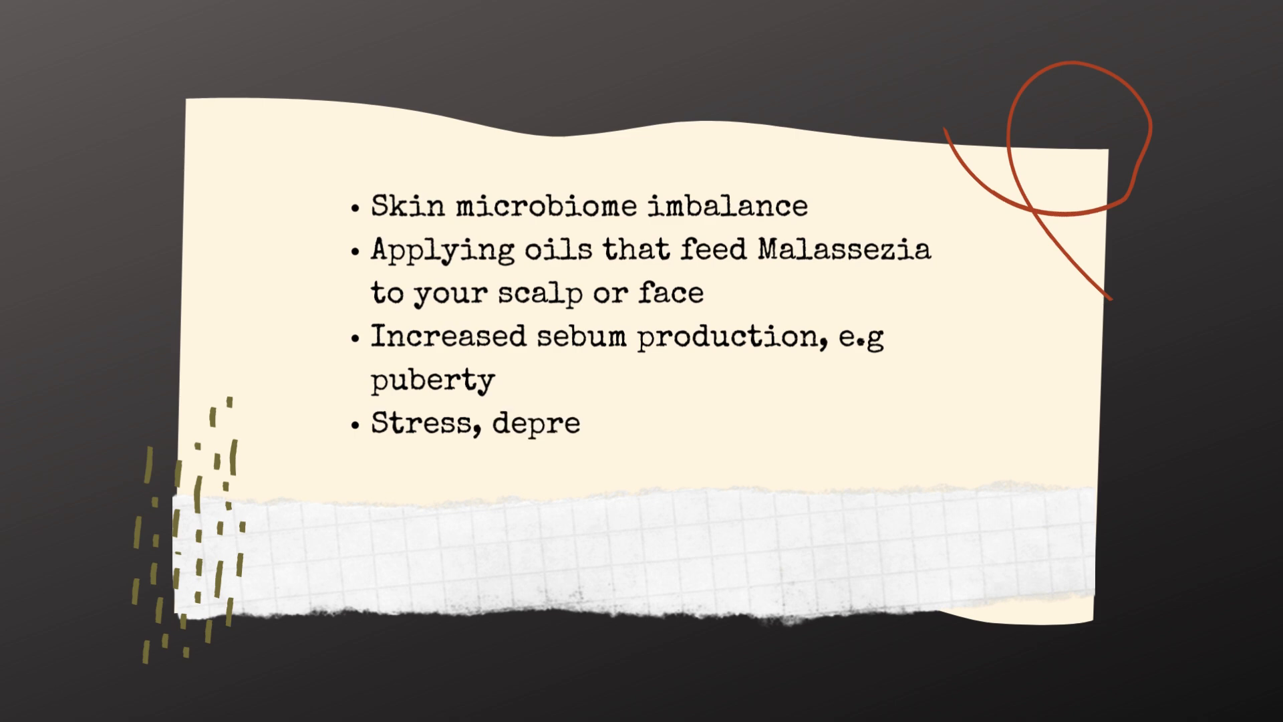
pyautogui.write('ssion and fatigue')
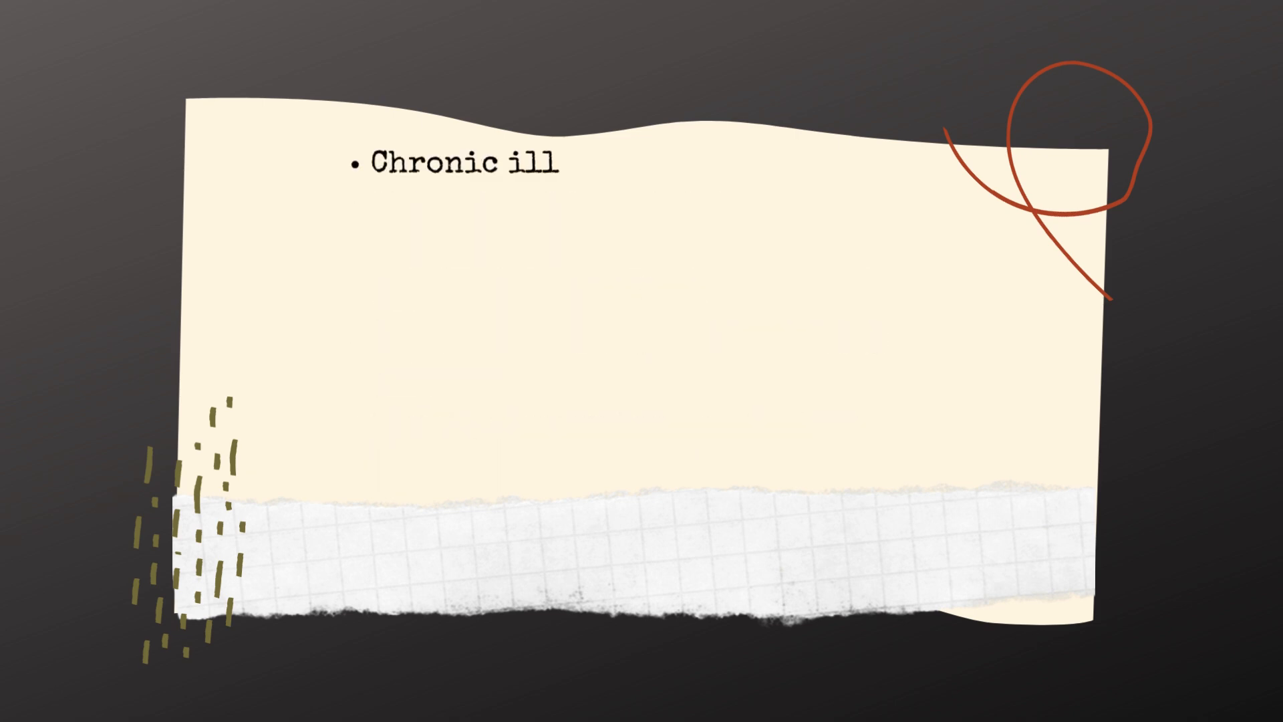
pyautogui.write('nesses –HIV, Parkinson')
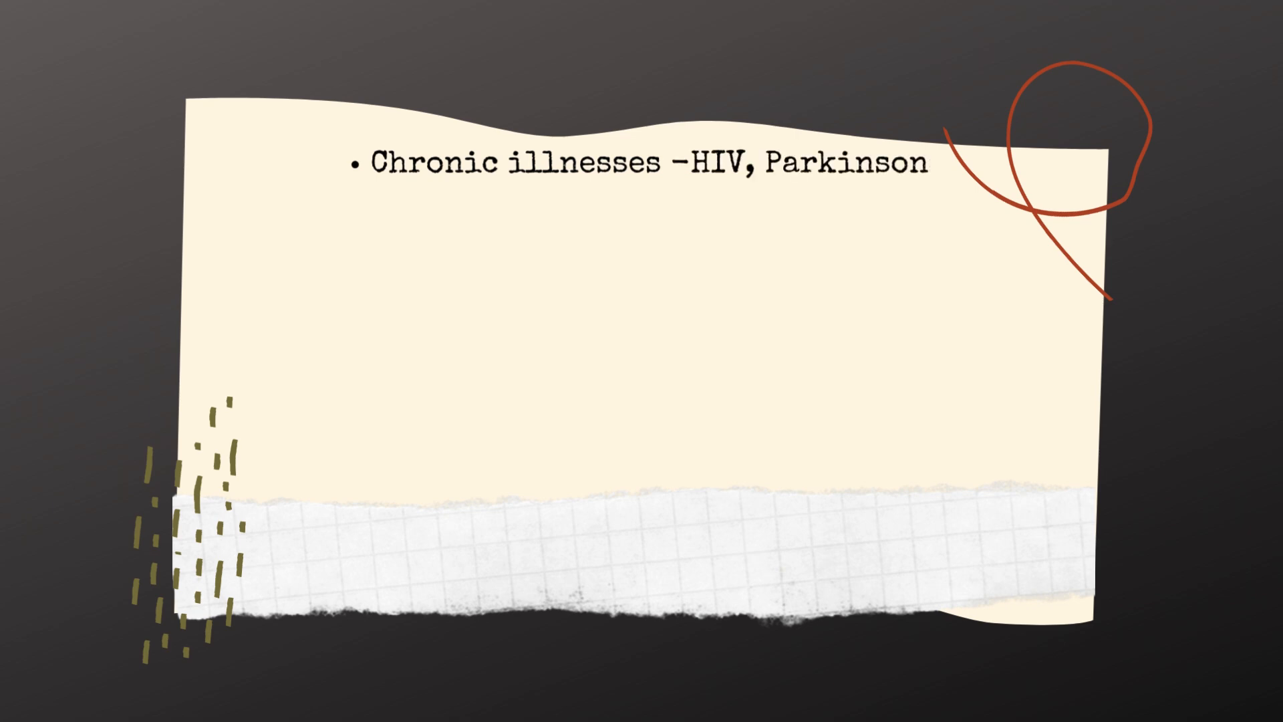
pyautogui.write("'s, epilepsy and Hep C")
pyautogui.write('Medications- lithiu')
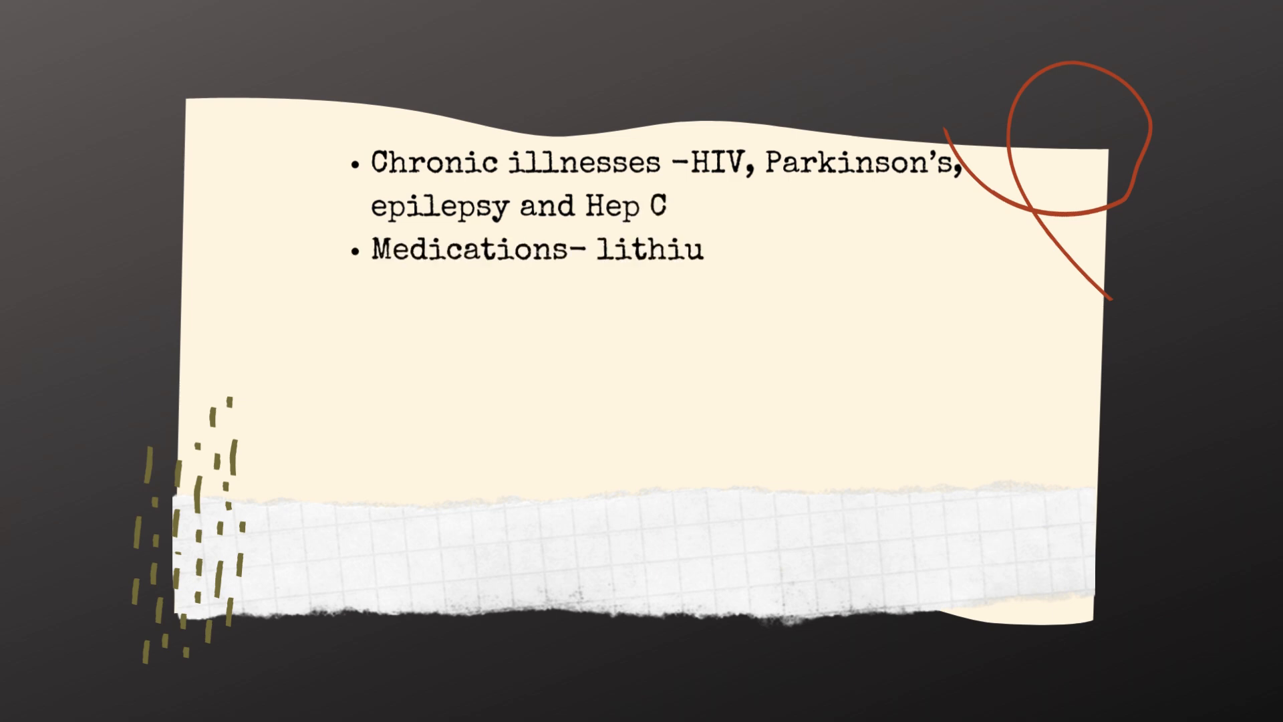
pyautogui.write('m, psoralen, chlorpromazine, methyldop')
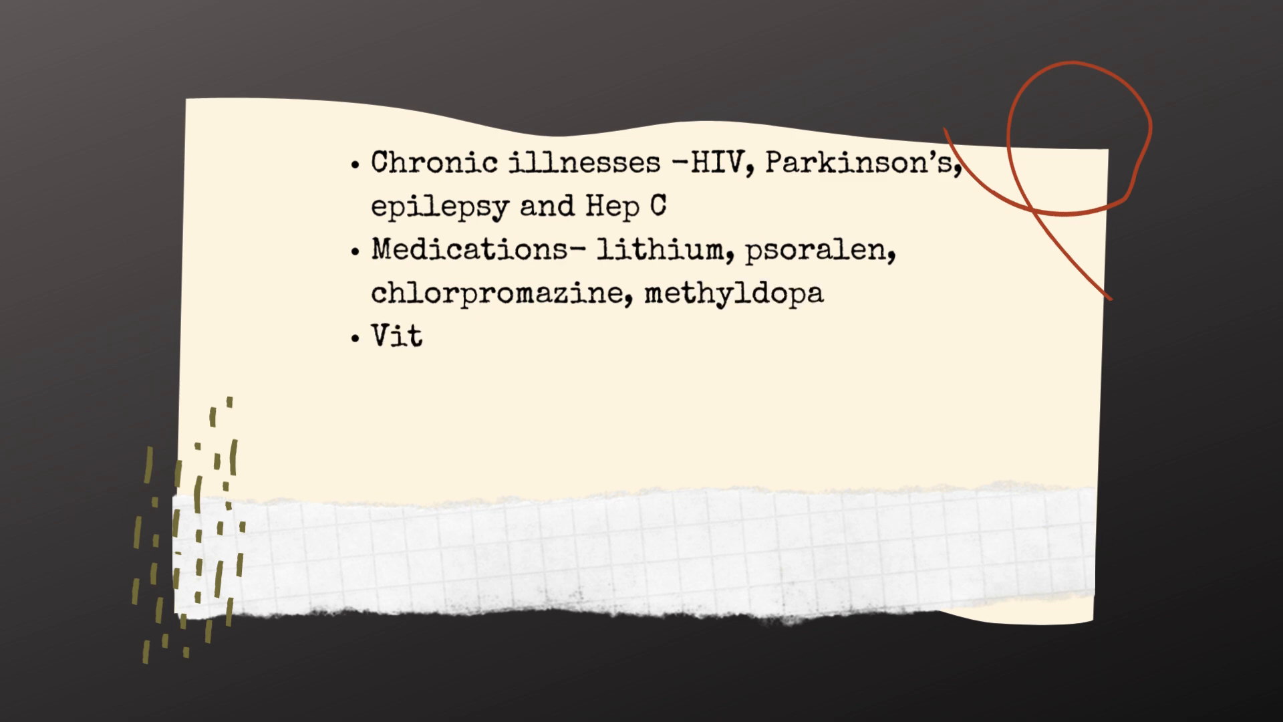
pyautogui.write('and mineral def - B v')
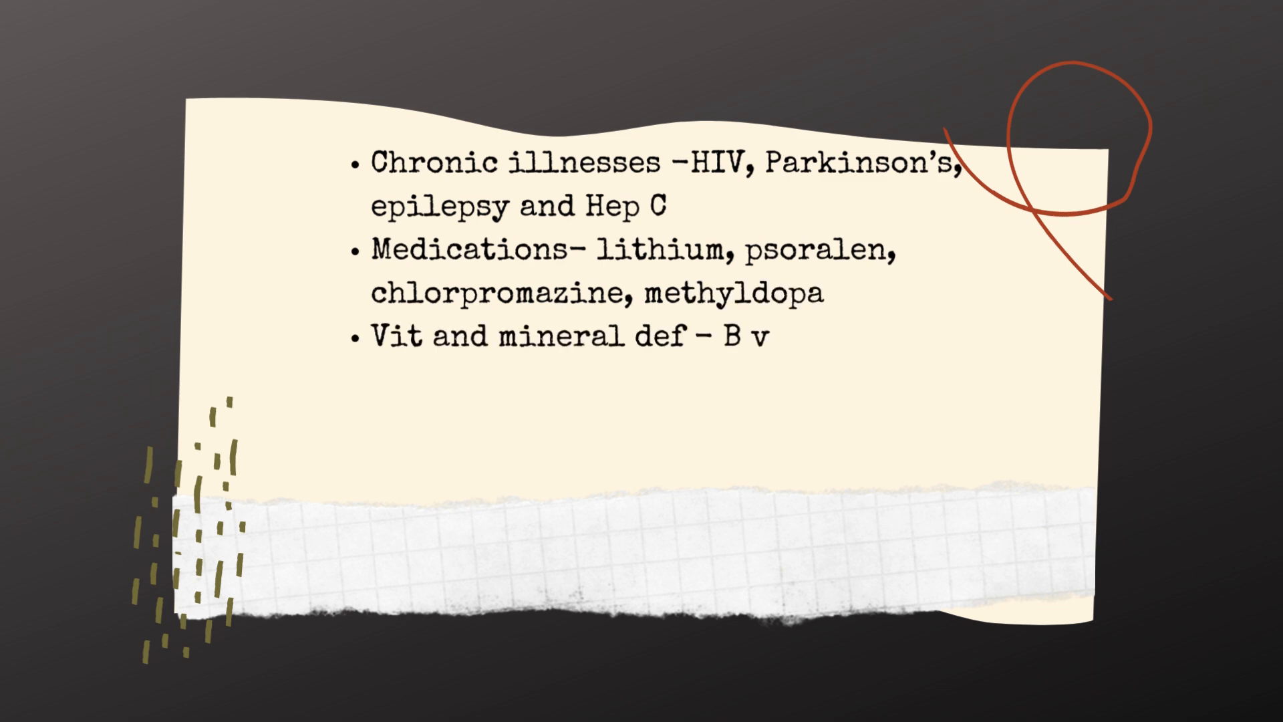
pyautogui.write('itamins and zinc')
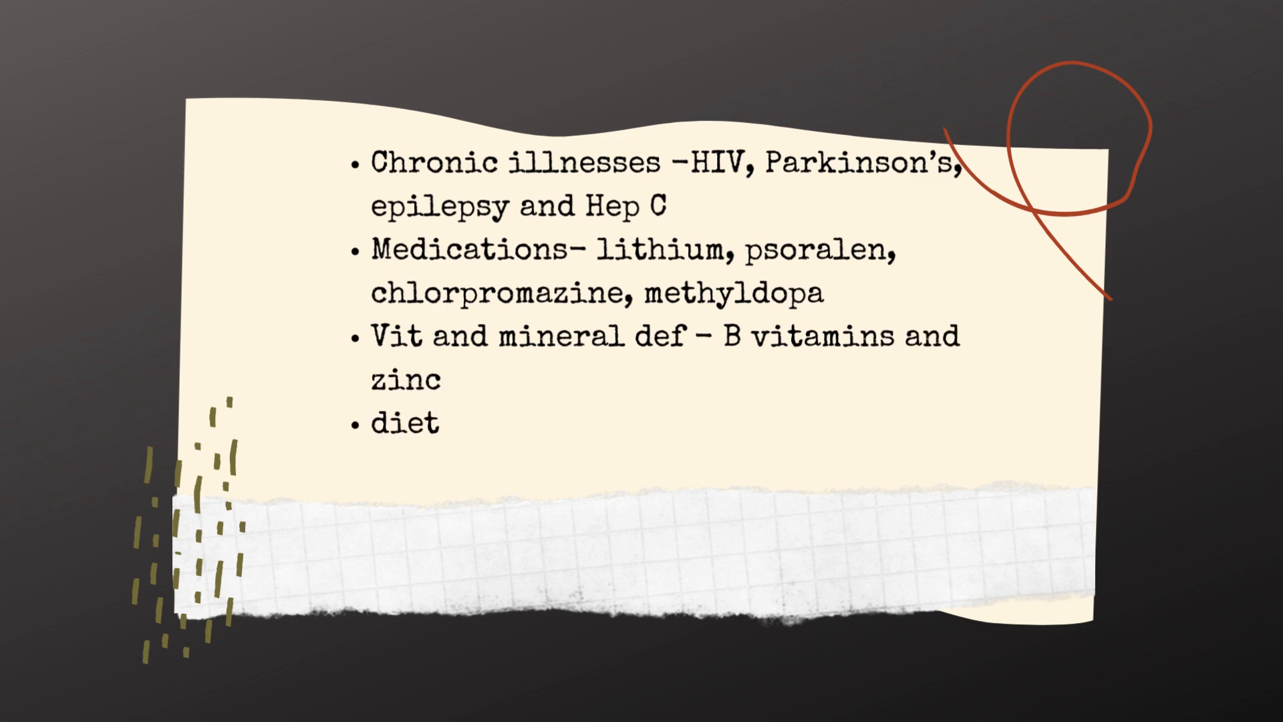
pyautogui.write('high in sugar and bad')
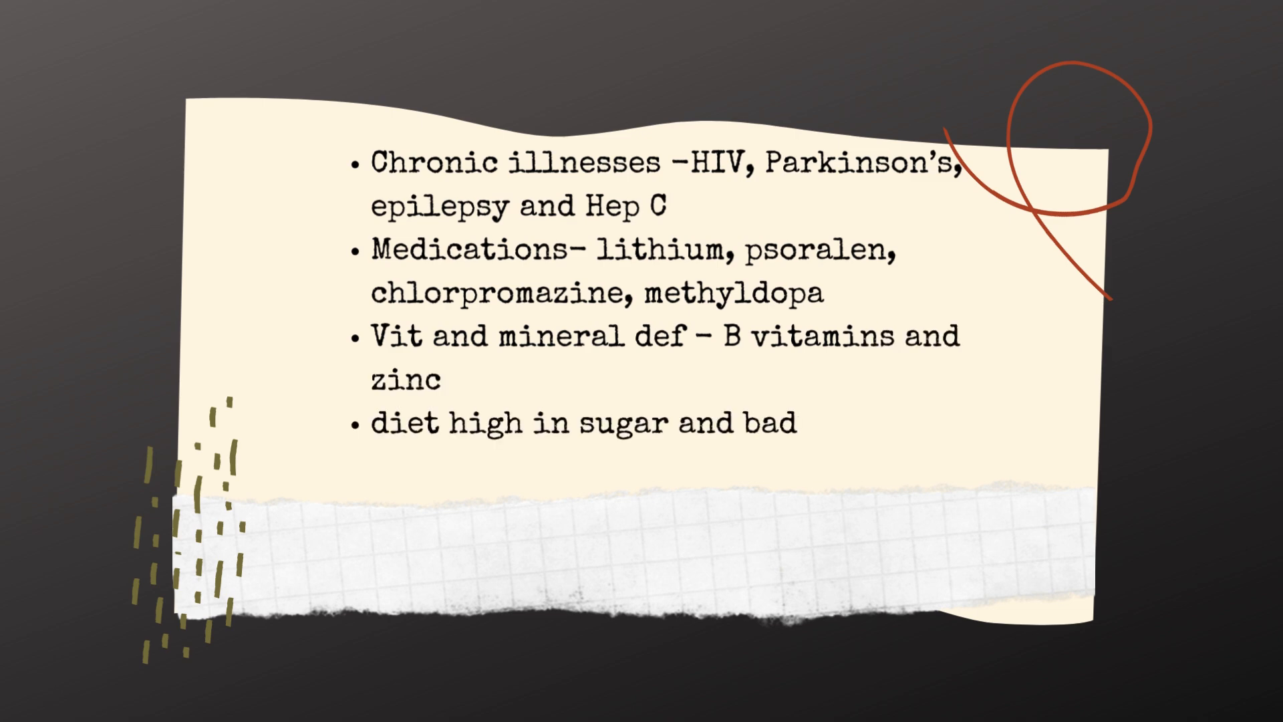
pyautogui.write('carbs')
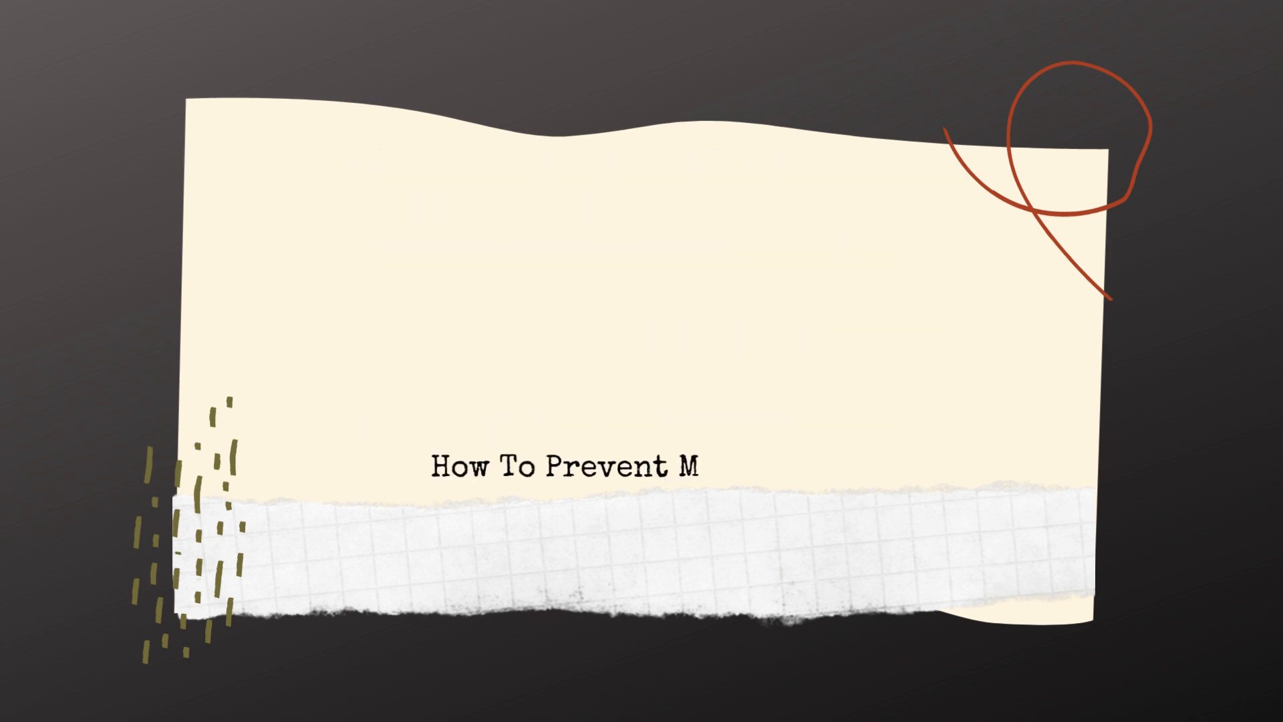
pyautogui.write('alassezia')
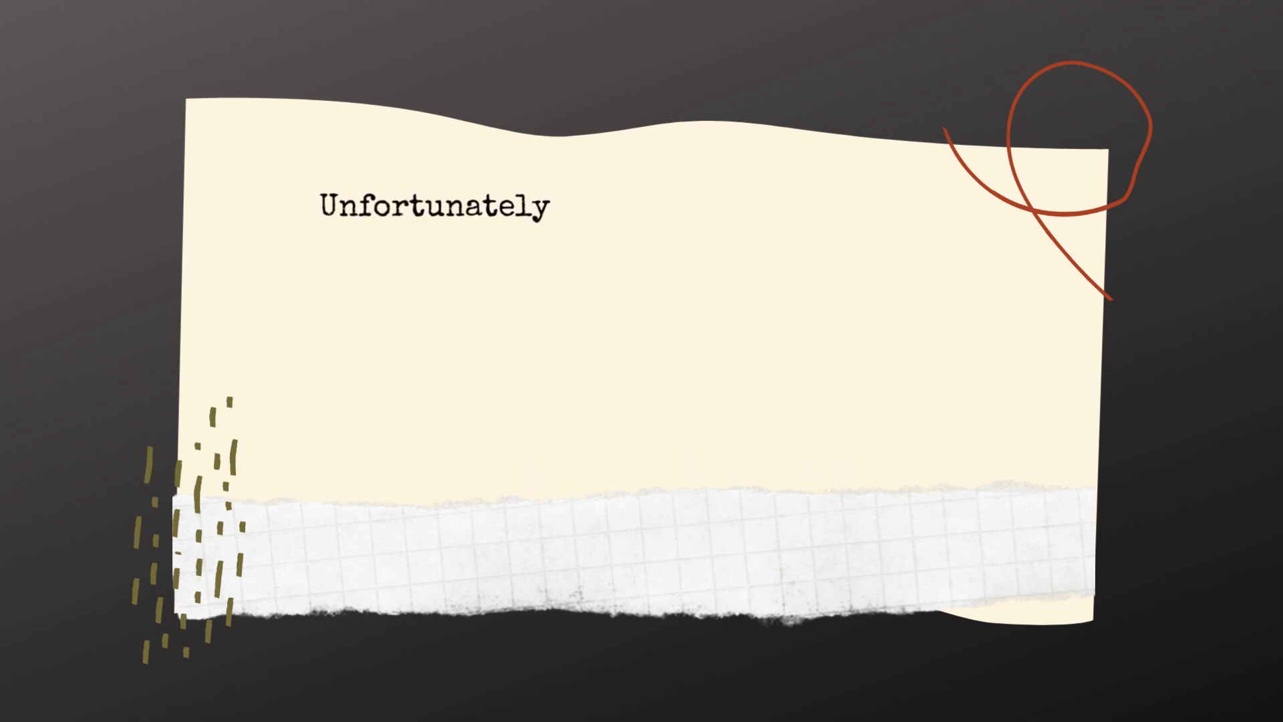
pyautogui.write(', there is no known way to prevent')
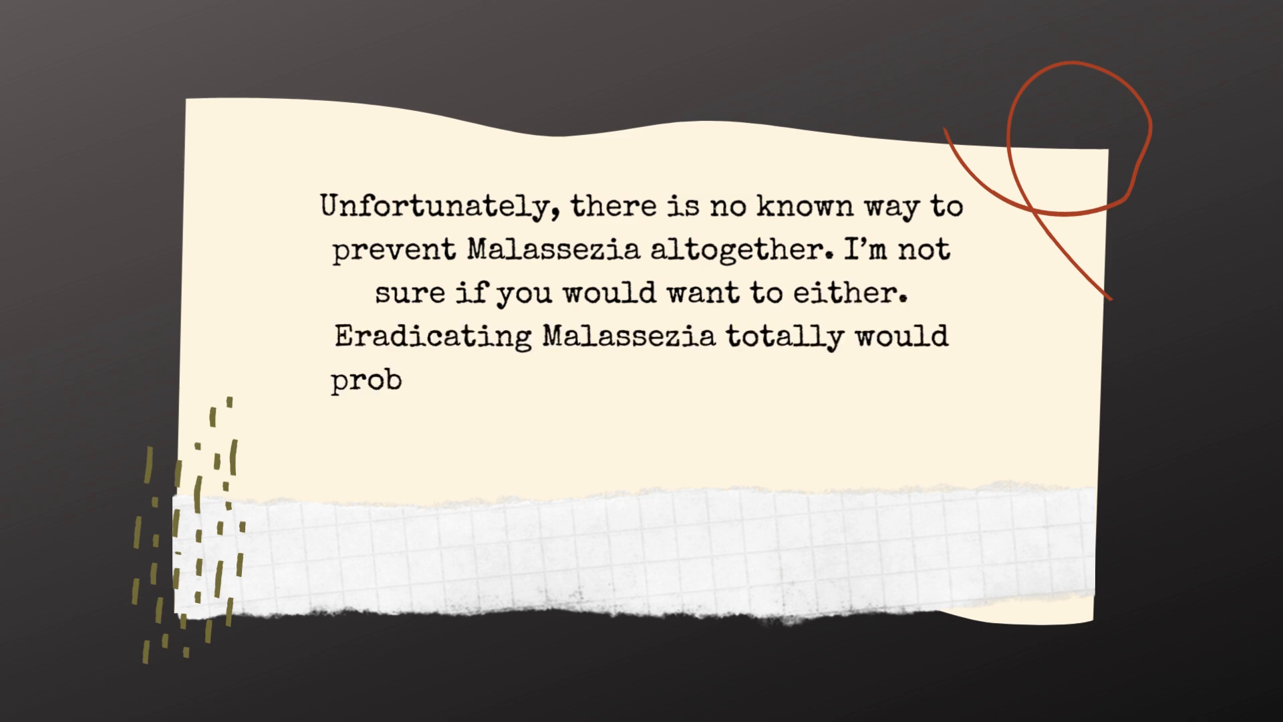
pyautogui.write('ably upset the balance of our skin')
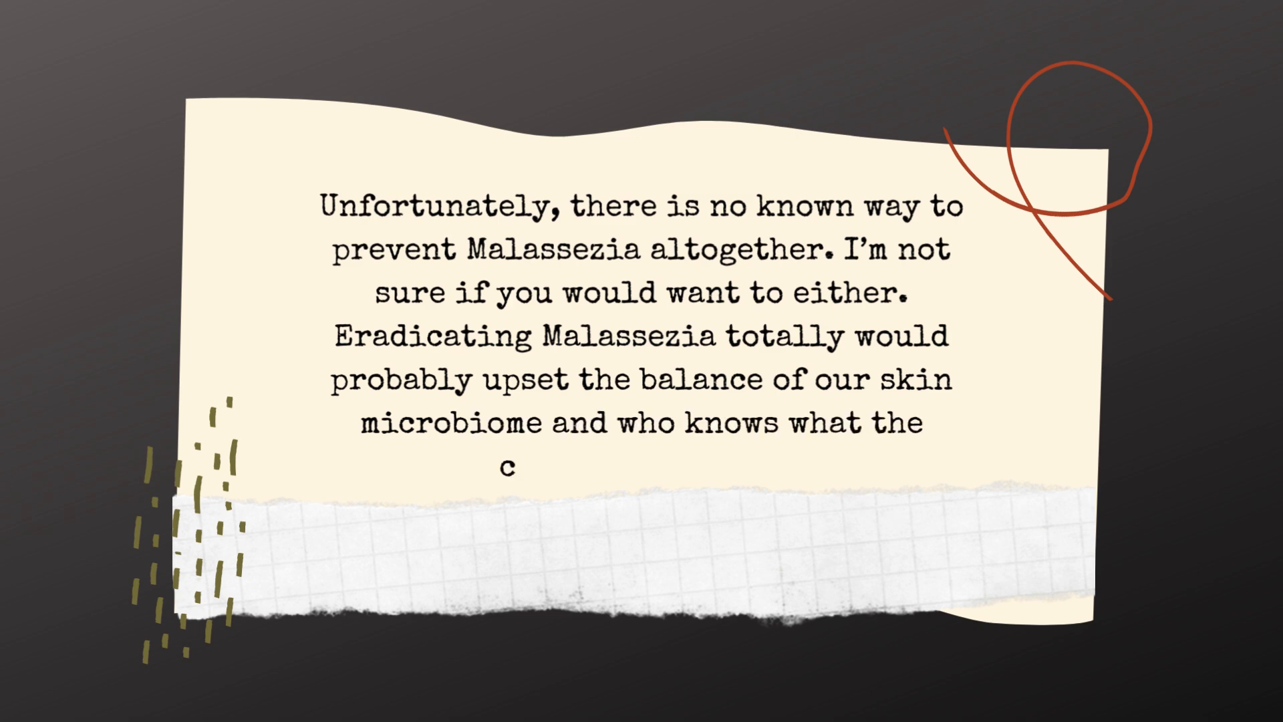
pyautogui.write('onsequences are.')
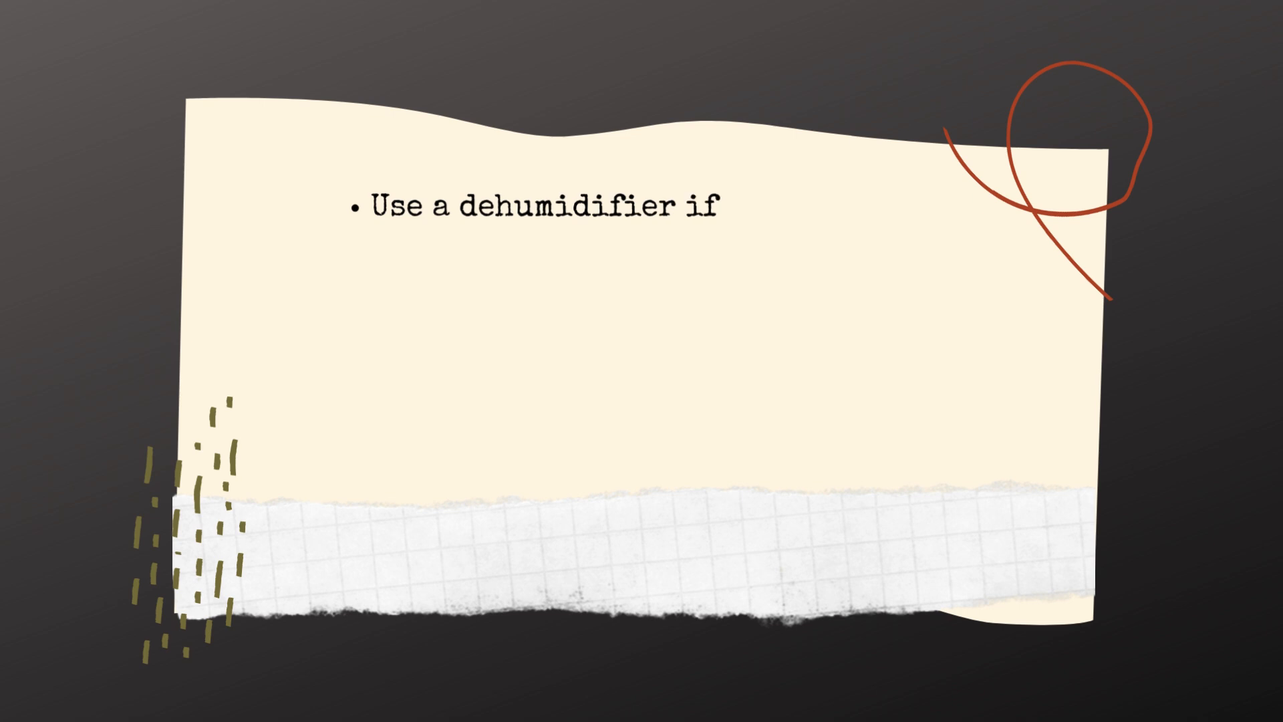
pyautogui.write('you live in hot, humid environments')
pyautogui.write('Have a shower, washin')
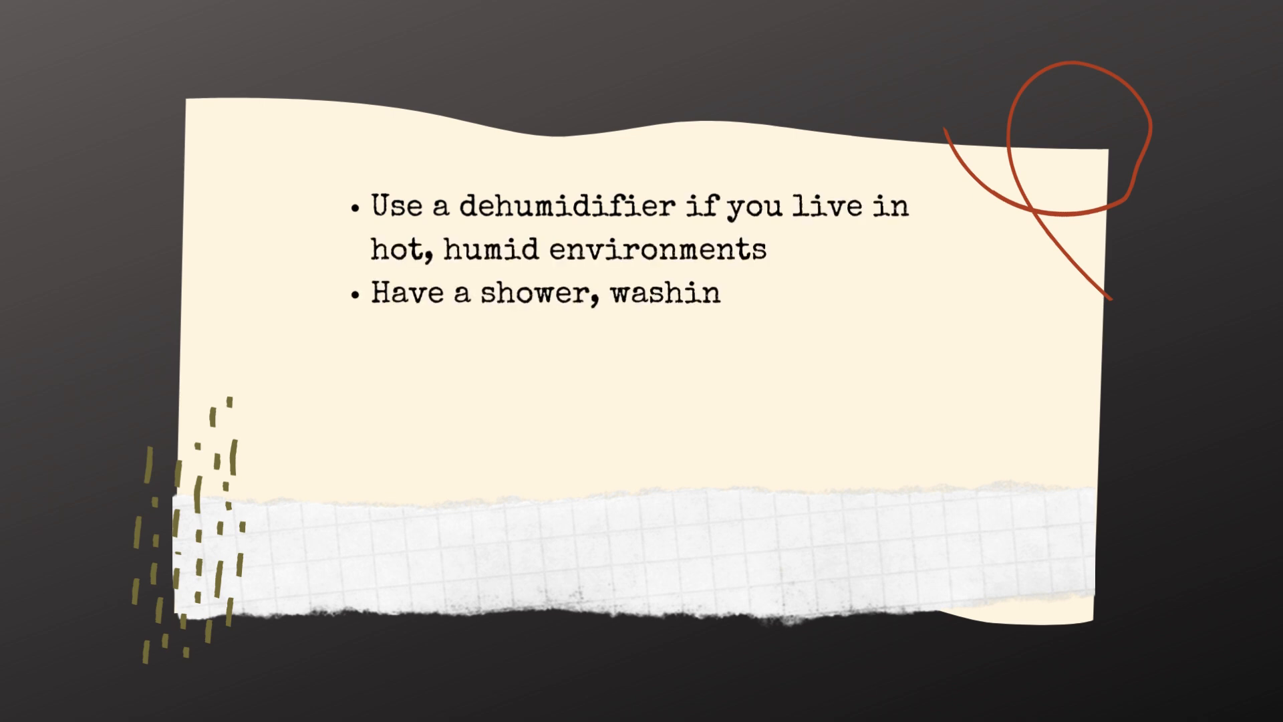
pyautogui.write('g your face and hair after excessive sweating.')
pyautogui.write('Get enoug')
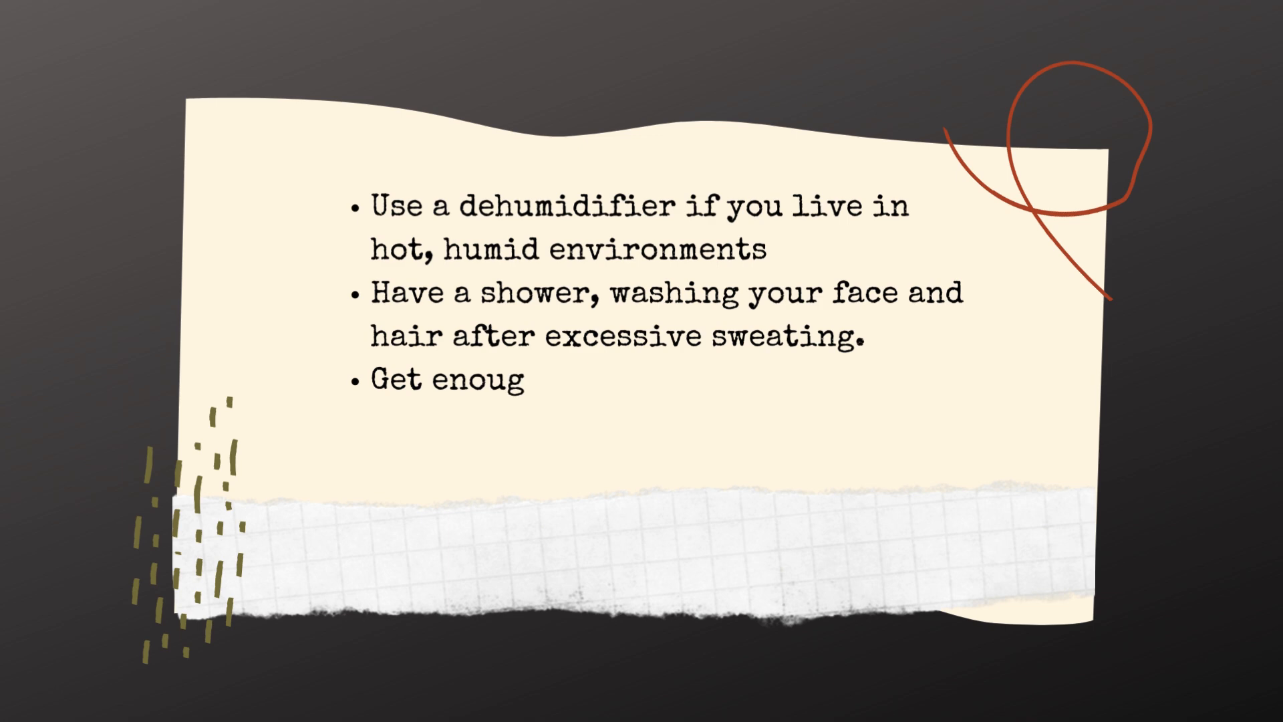
pyautogui.write('h sunlight (but not too much')
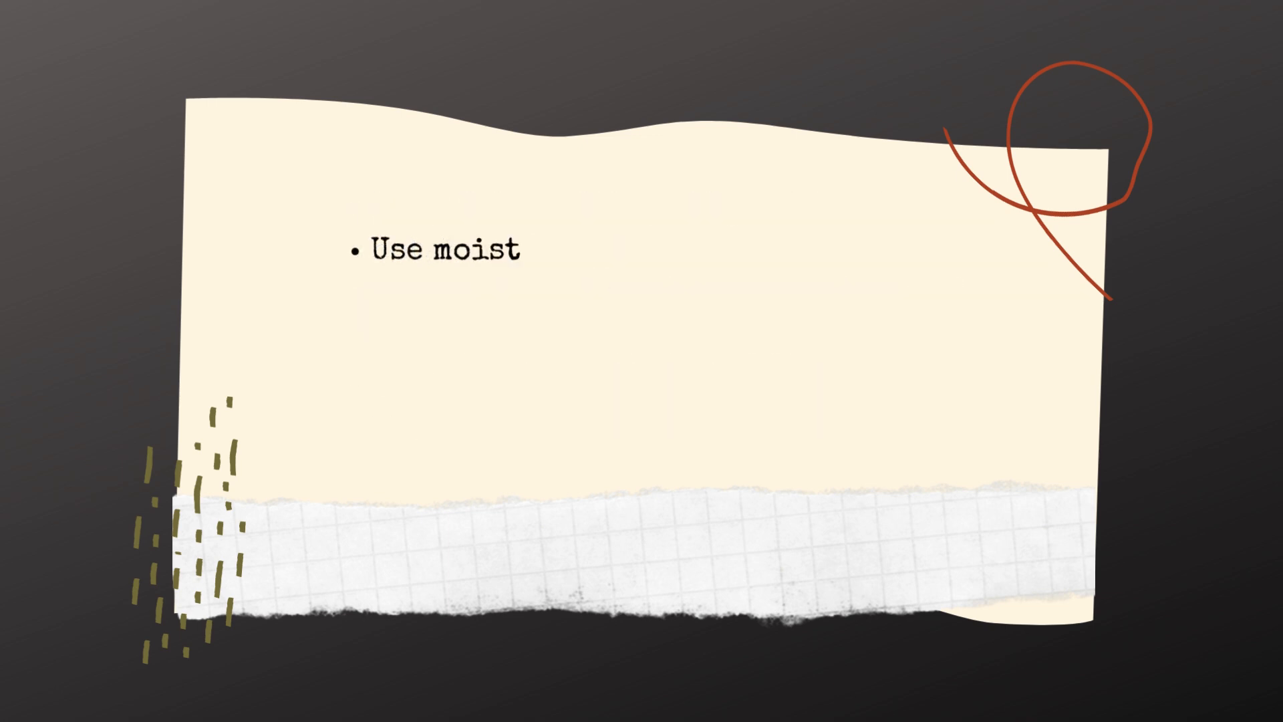
pyautogui.write('urizers that hydrate your skin and reduce sebum production')
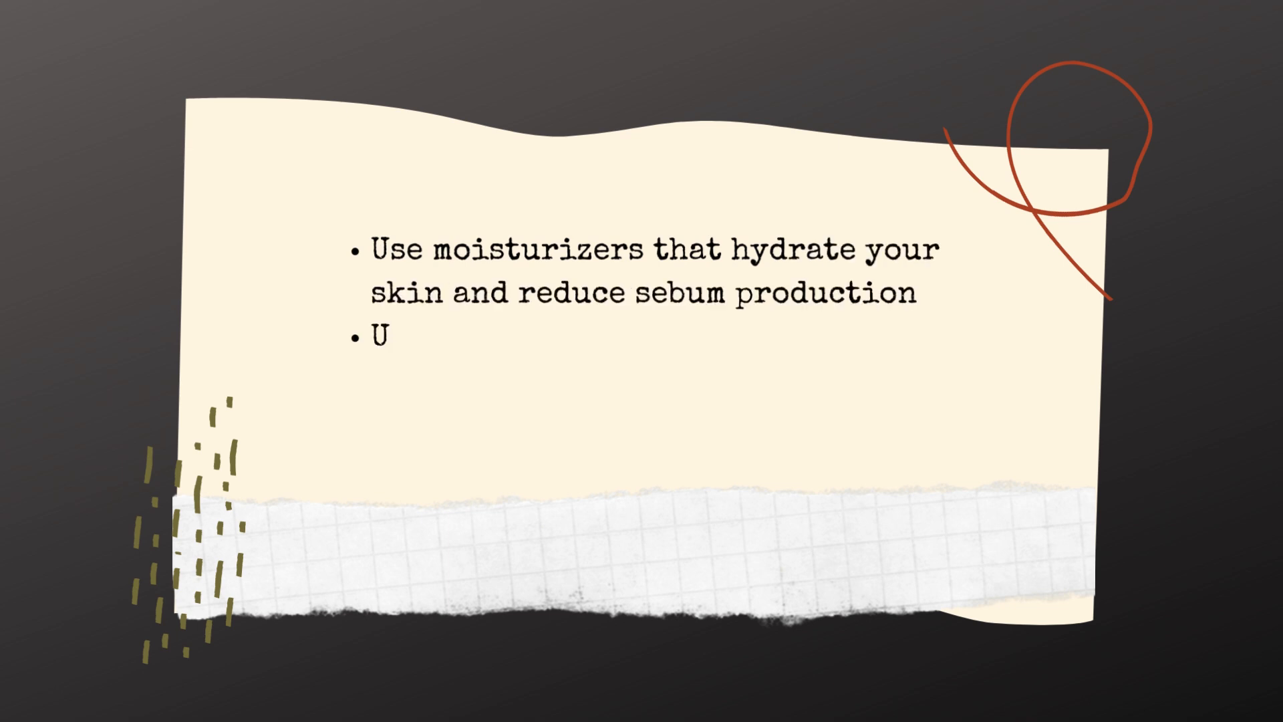
pyautogui.write('se antifungal creams like clot')
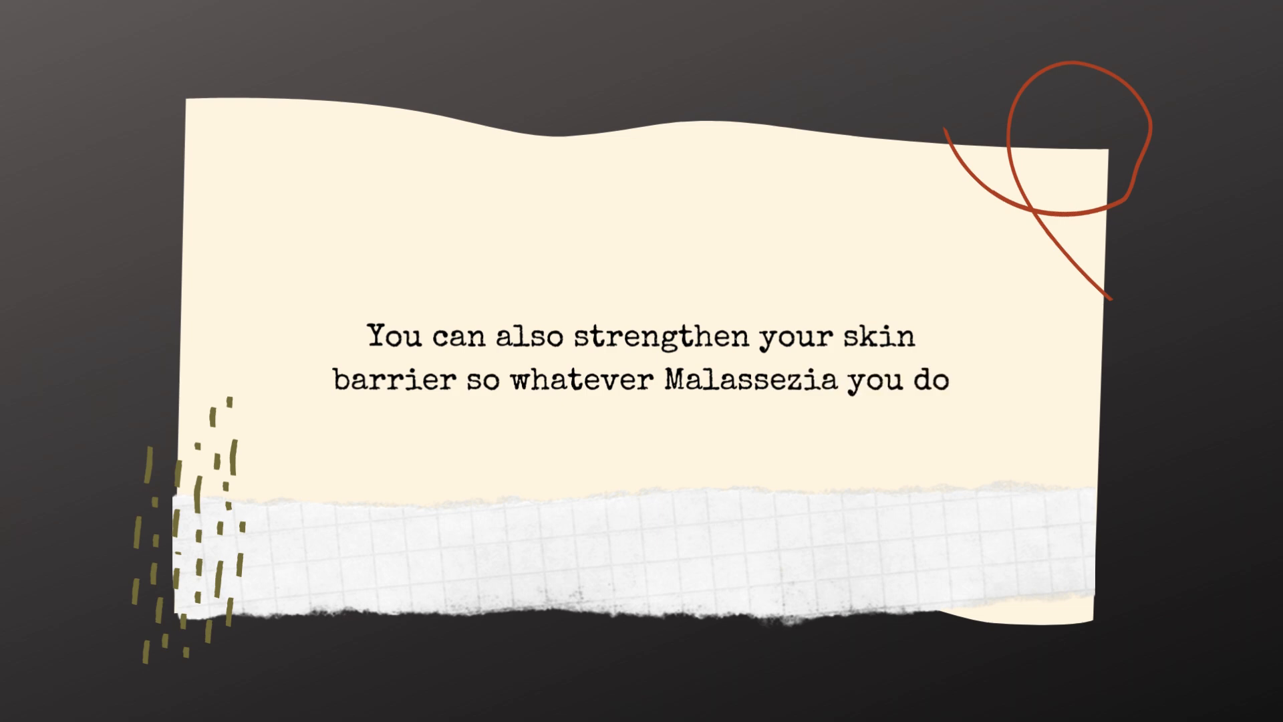
pyautogui.write("have can't penetrate as deep i")
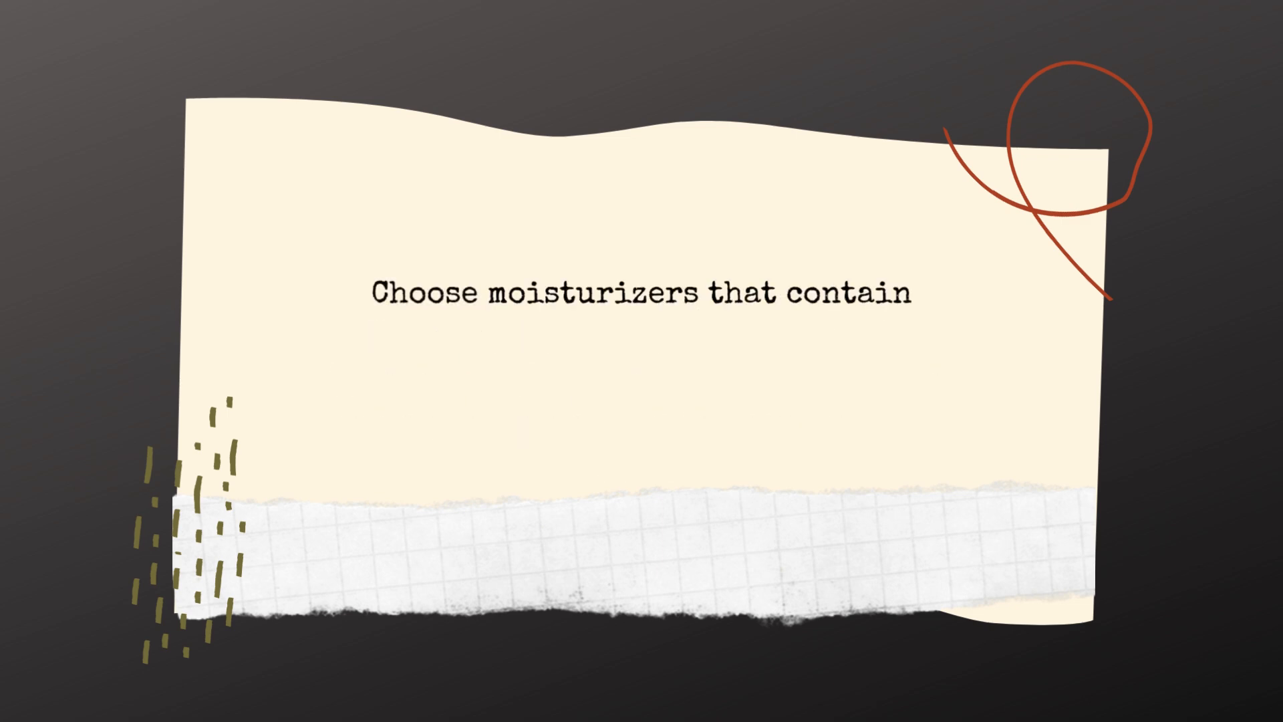
pyautogui.write('ceramides, niacimide and hyaluronic')
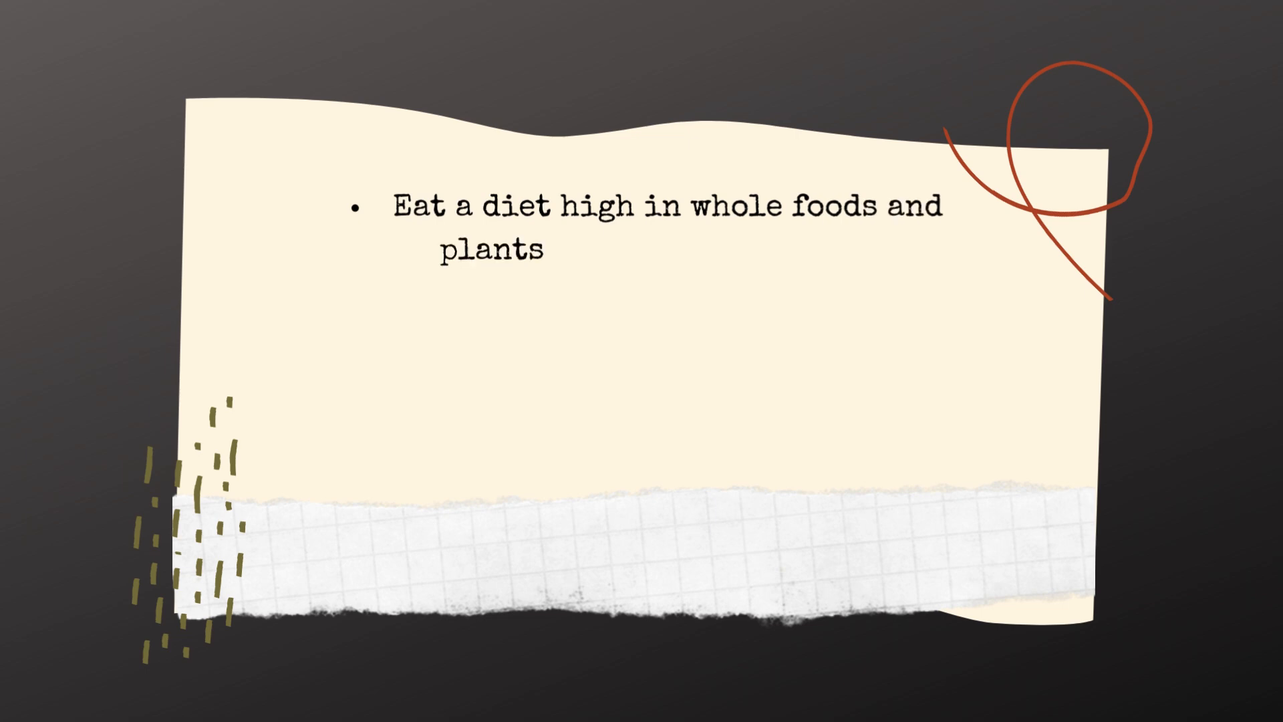
pyautogui.write(', and low in sugar and processed foods.')
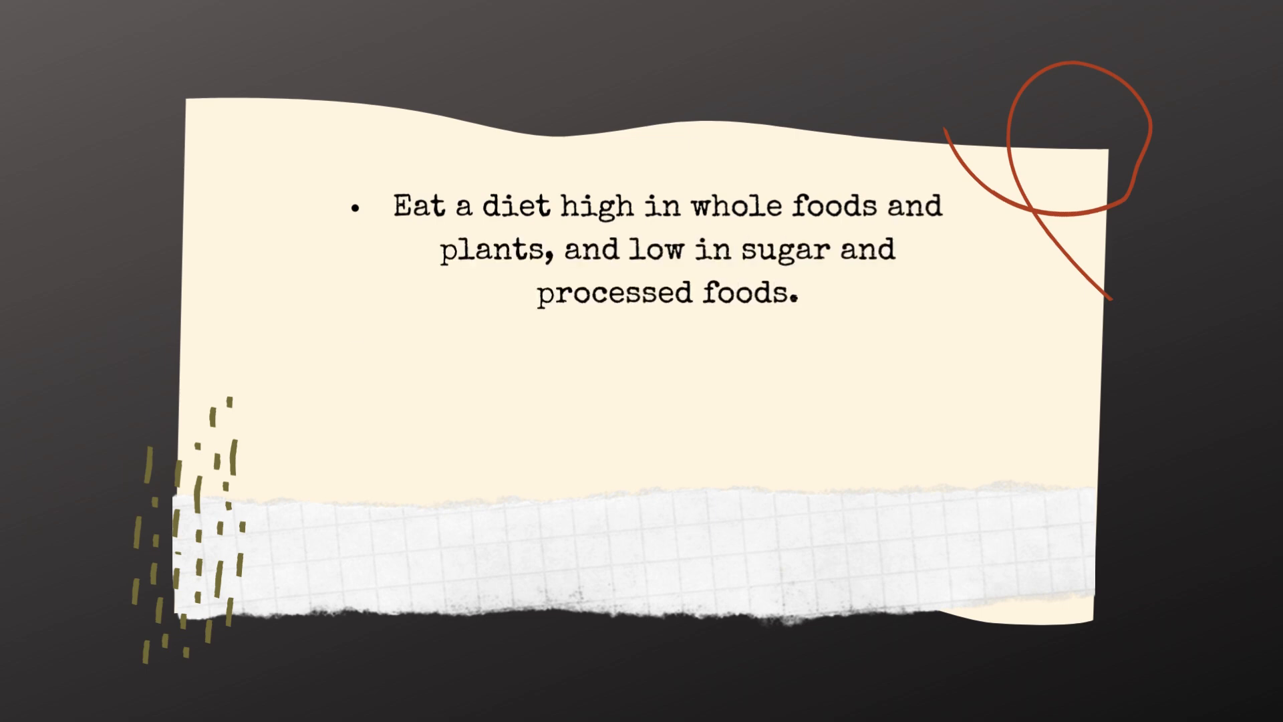
pyautogui.write('Introduce probiotics into your diet,')
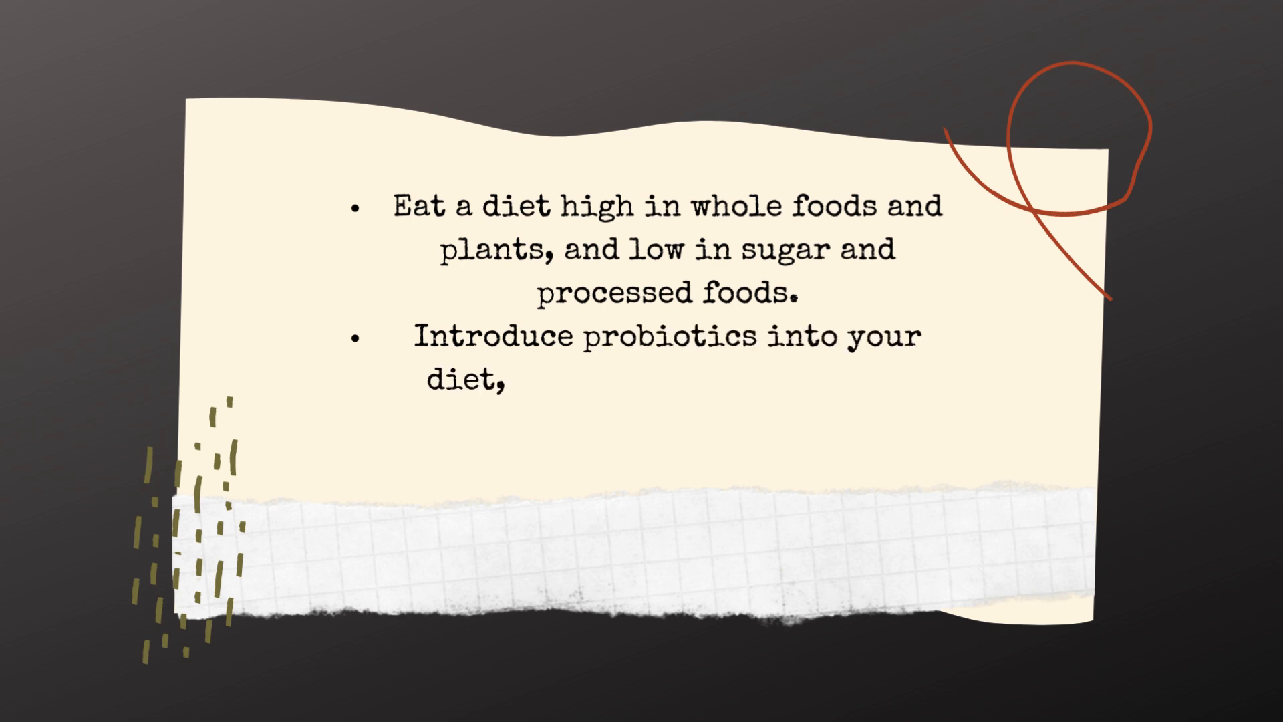
pyautogui.write('via food or supplements.')
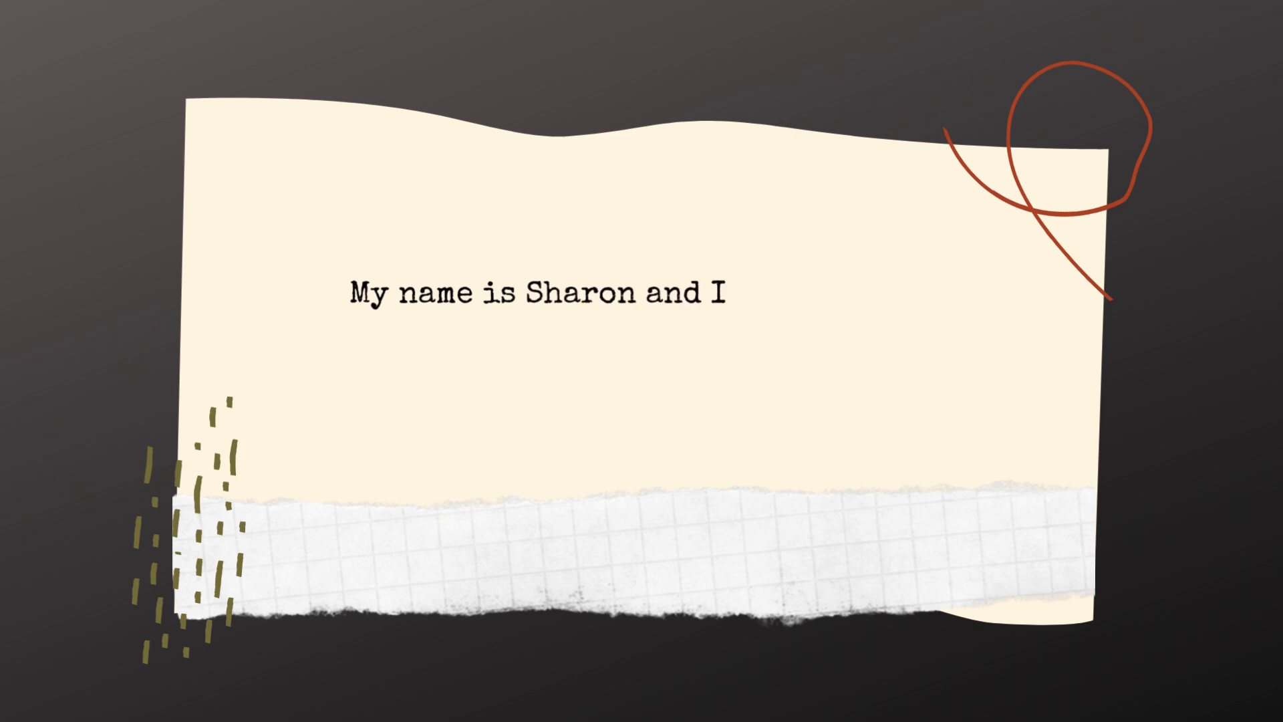
pyautogui.write('run the blog and newsle')
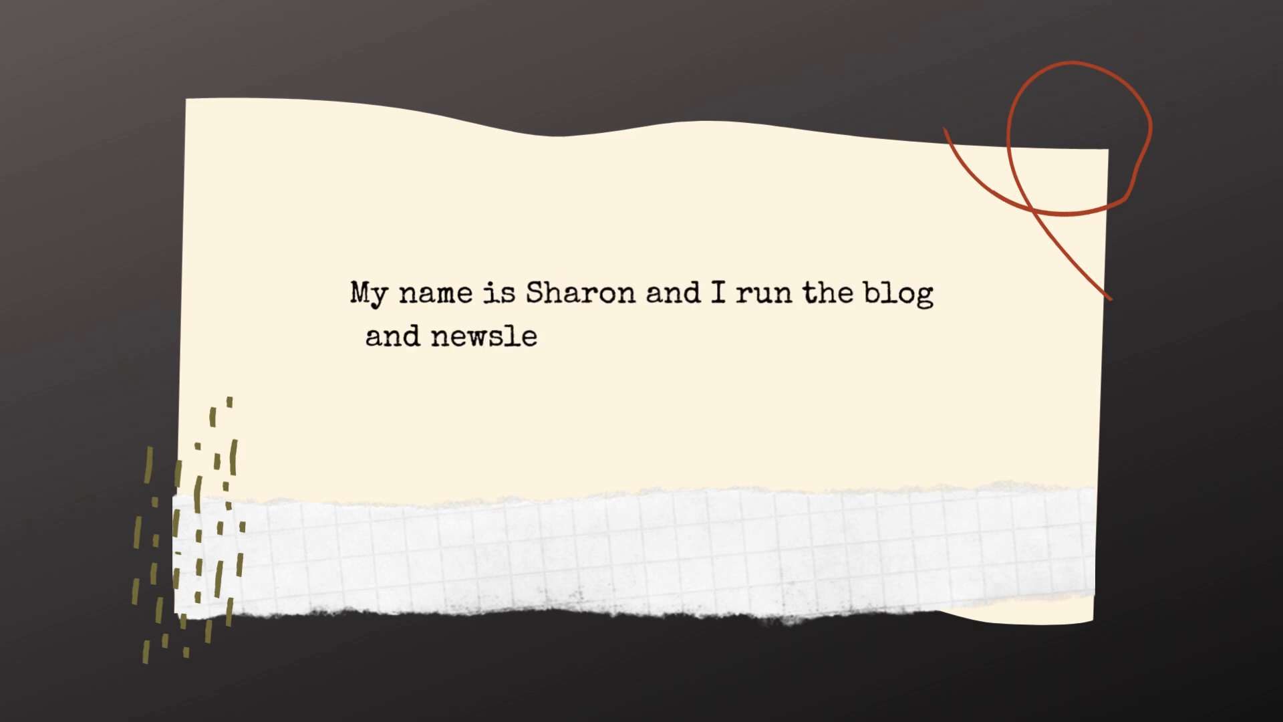
pyautogui.write('tter at madamewell.com.')
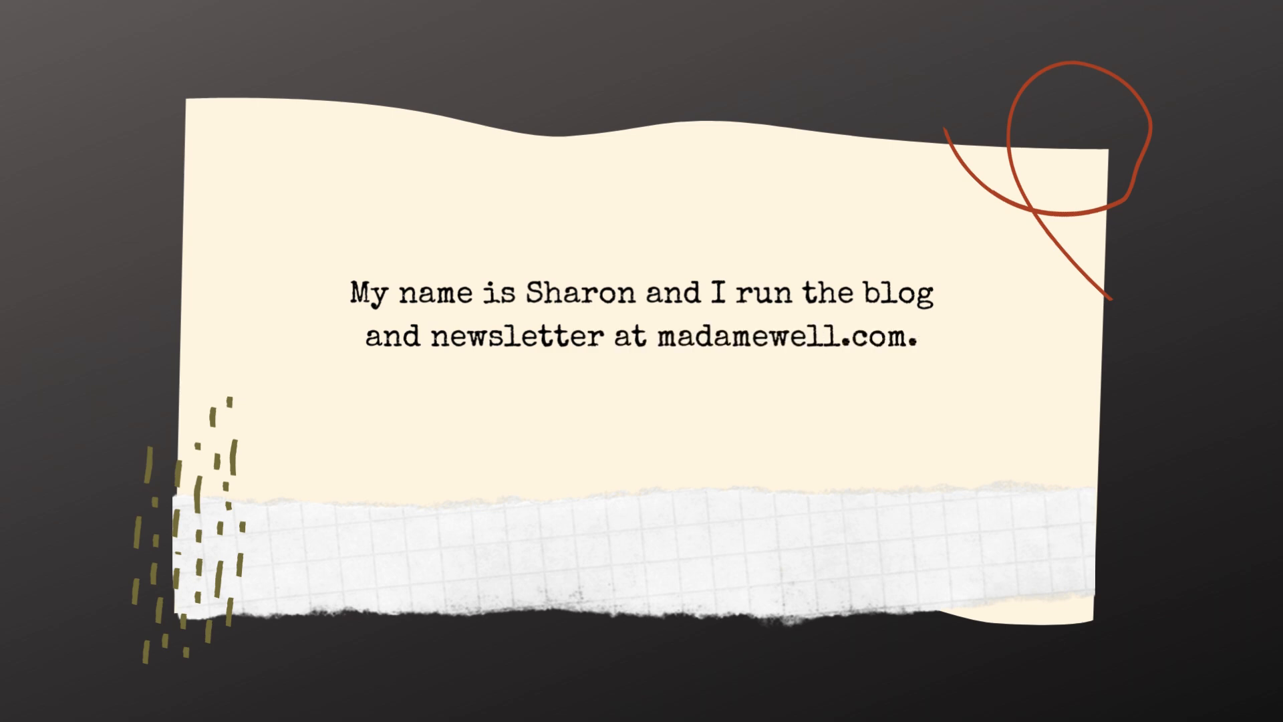
pyautogui.write('Check out this next p')
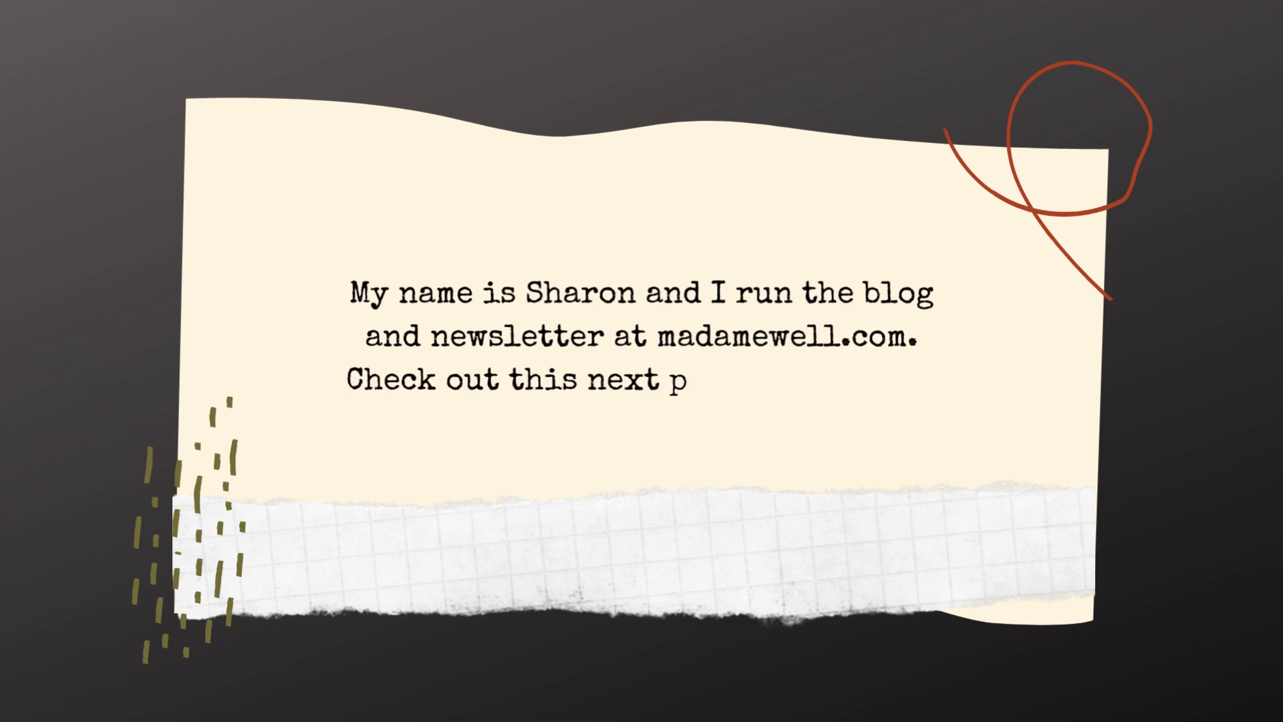
pyautogui.write('odcast and read more')
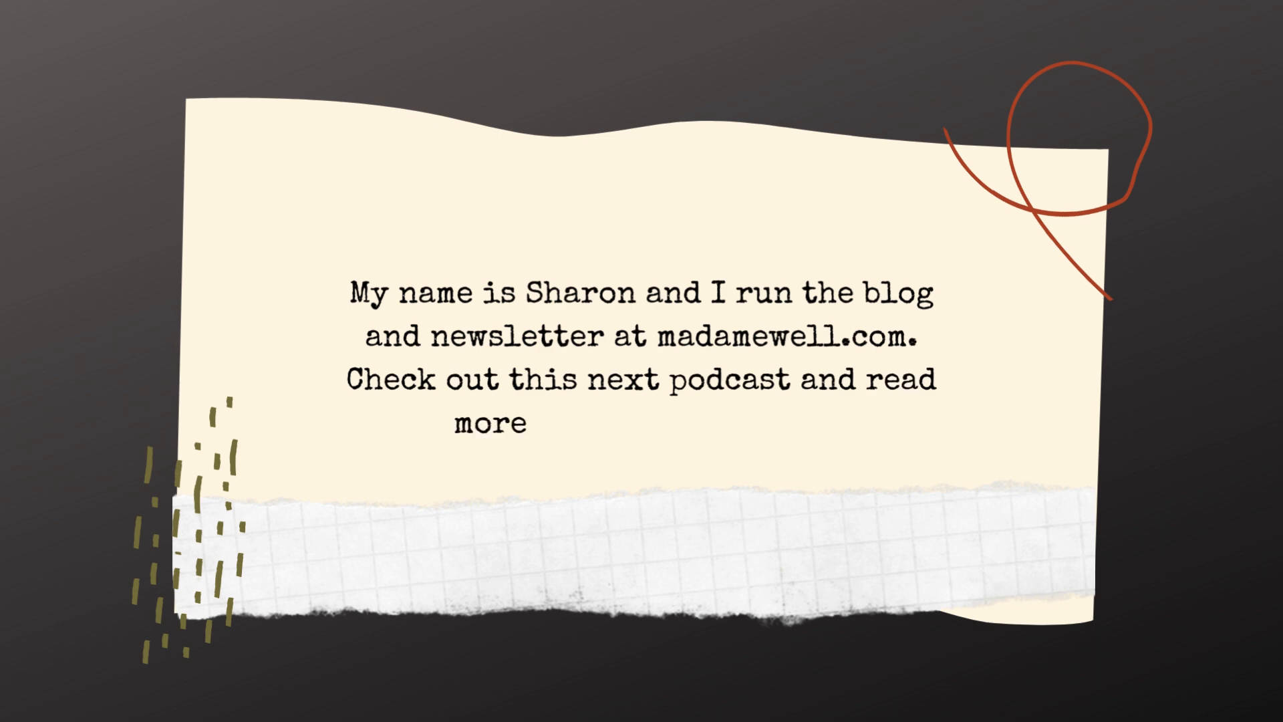
pyautogui.write('at madamewell.com')
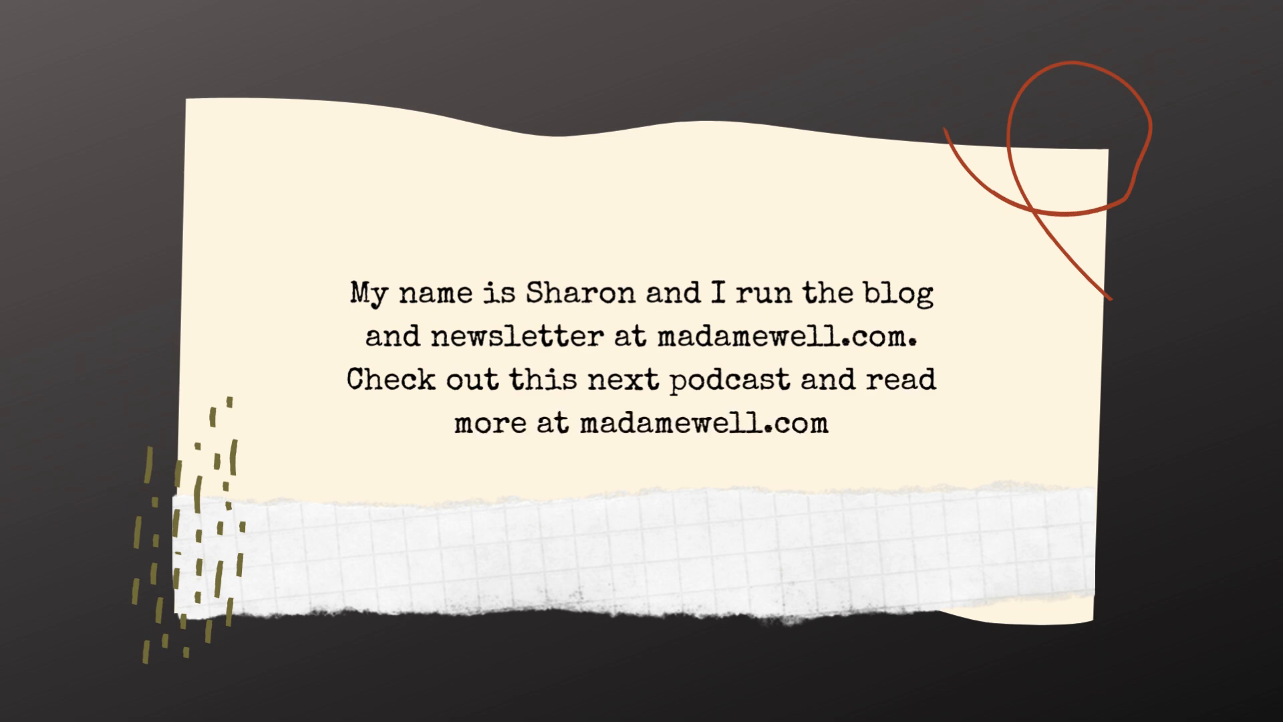